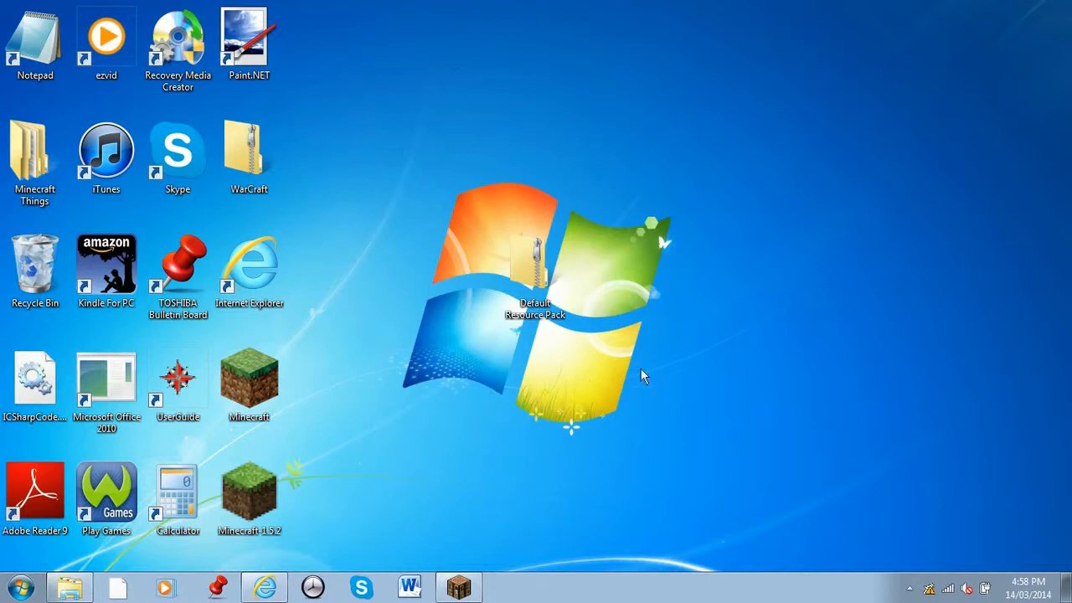
pyautogui.moveTo(473, 435)
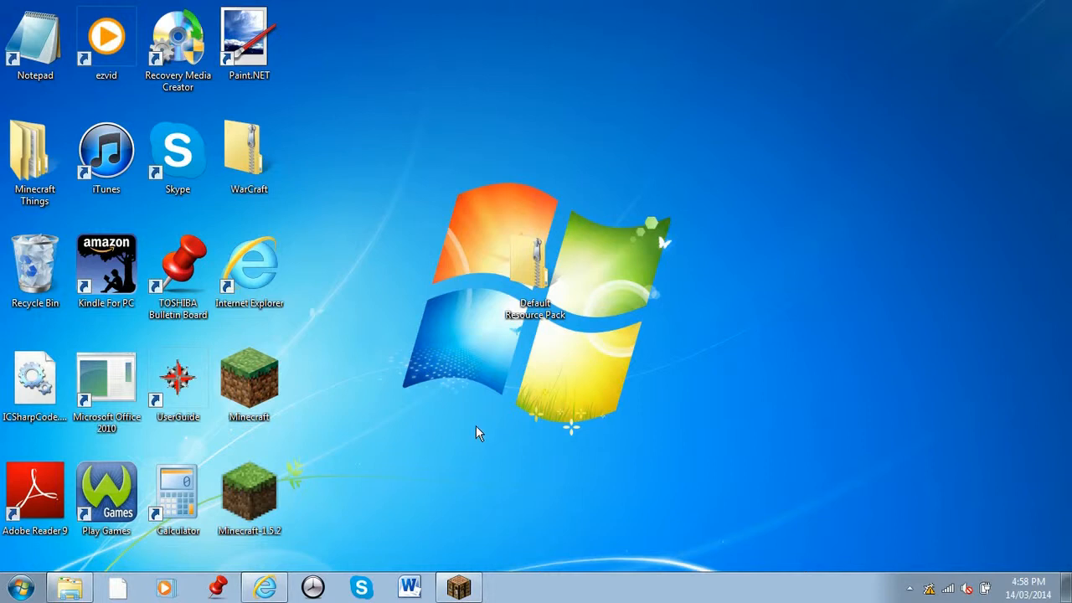
pyautogui.moveTo(502, 289)
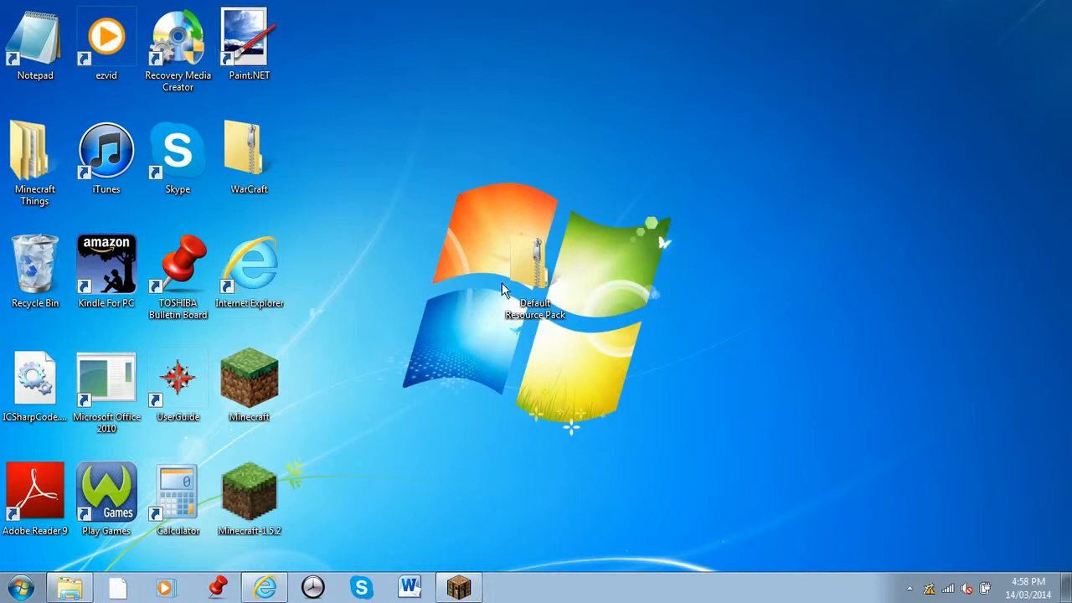
pyautogui.moveTo(699, 272)
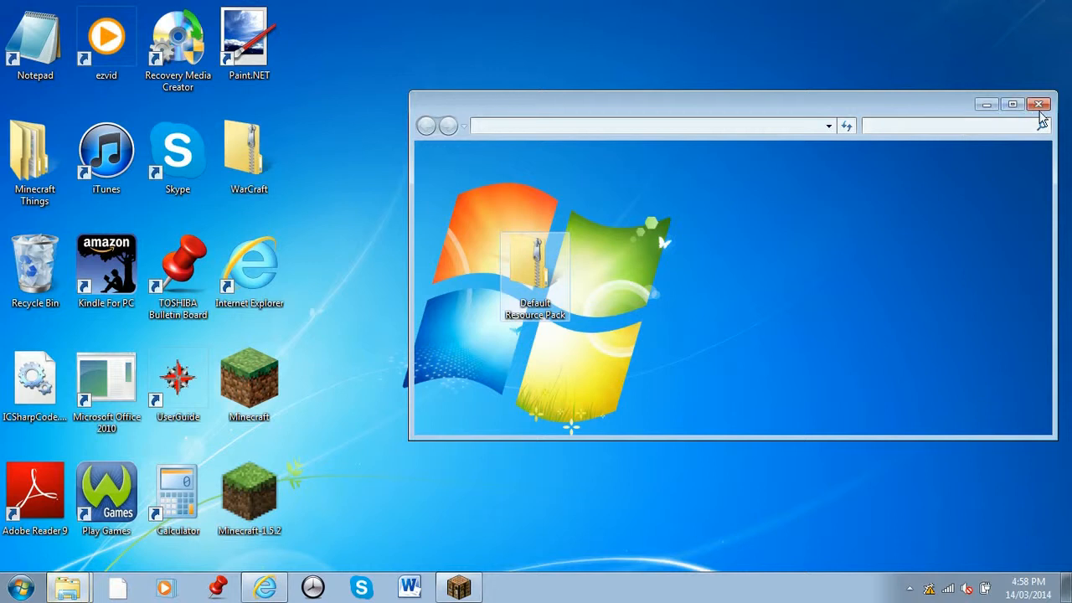
# Rename the Default Resource Pack zip to 'test' and browse into its contents
pyautogui.rightClick(535, 276)
pyautogui.write('test')
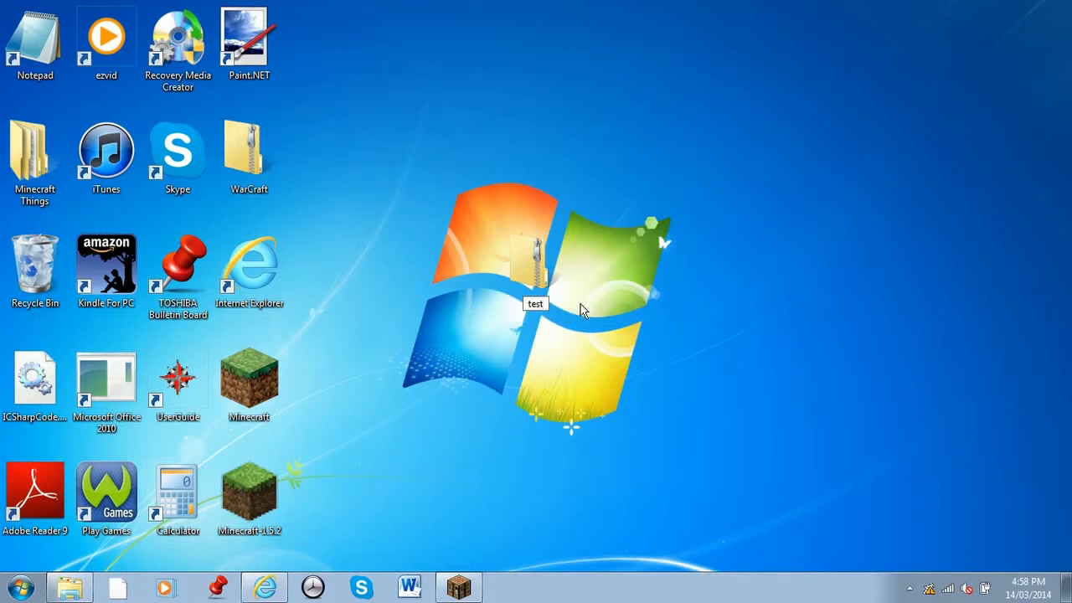
pyautogui.moveTo(551, 293)
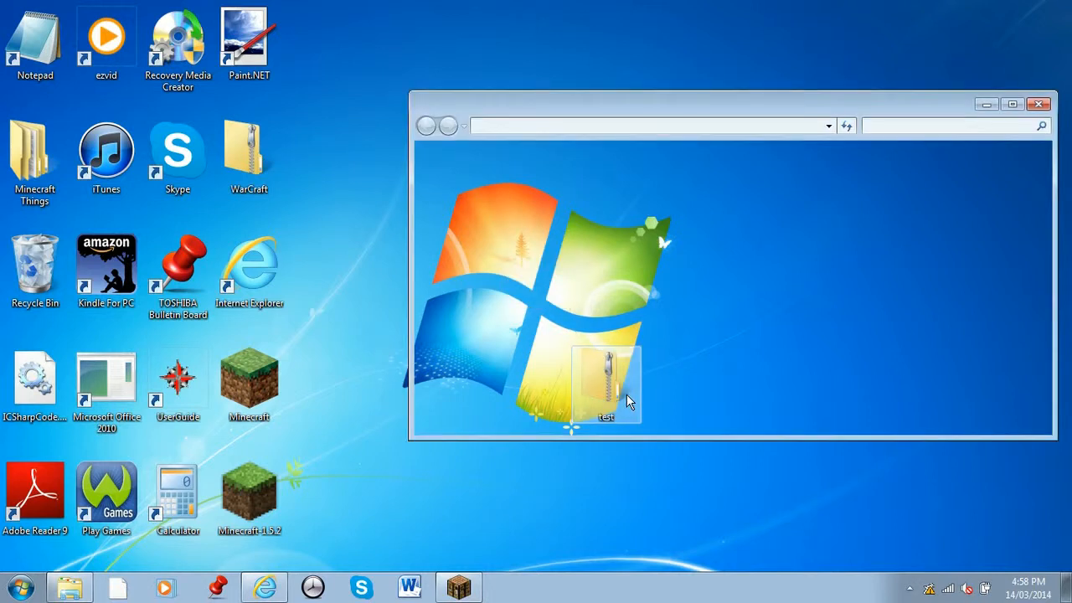
pyautogui.doubleClick(605, 385)
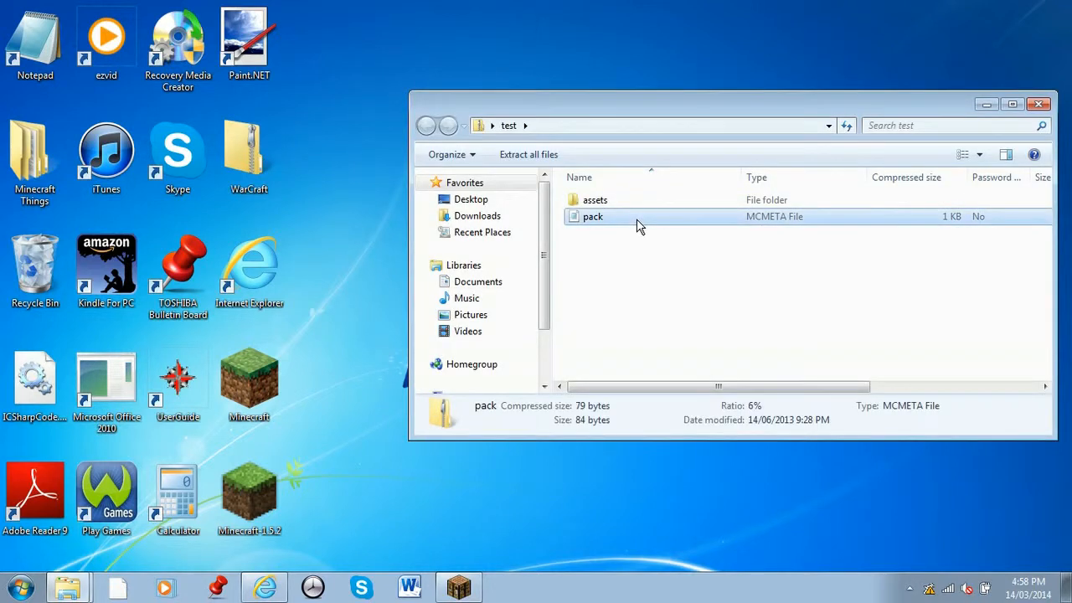
pyautogui.doubleClick(592, 216)
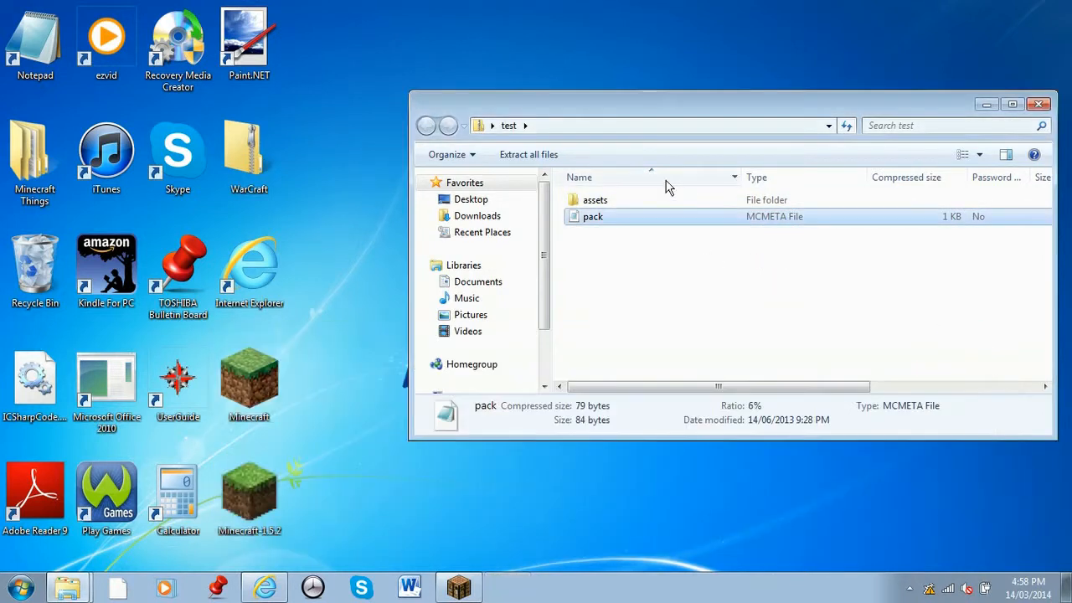
# Navigate into the archive's assets > minecraft folder
pyautogui.doubleClick(594, 199)
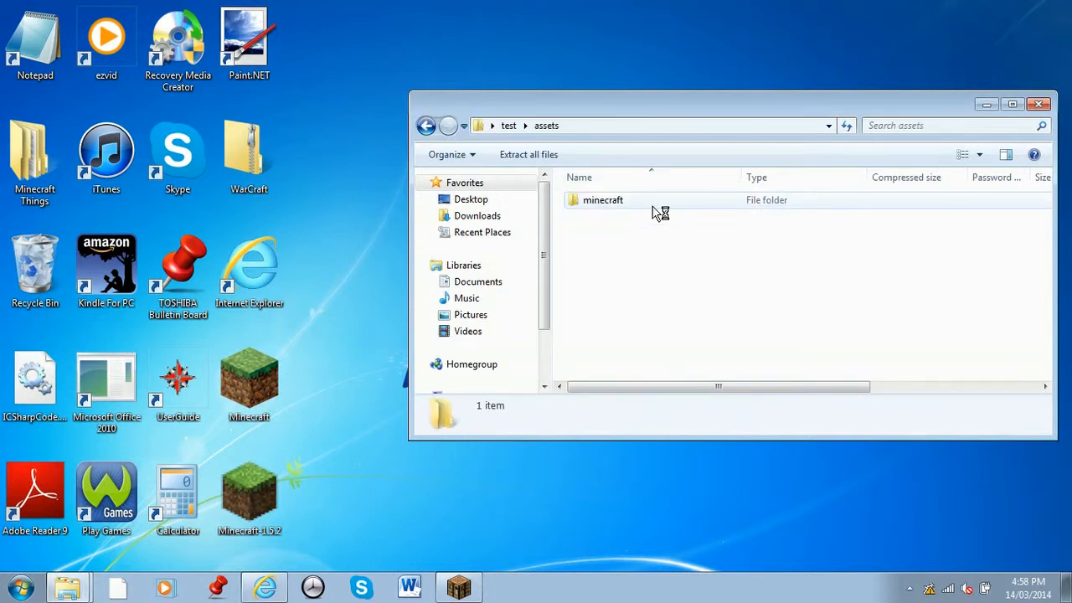
pyautogui.doubleClick(602, 199)
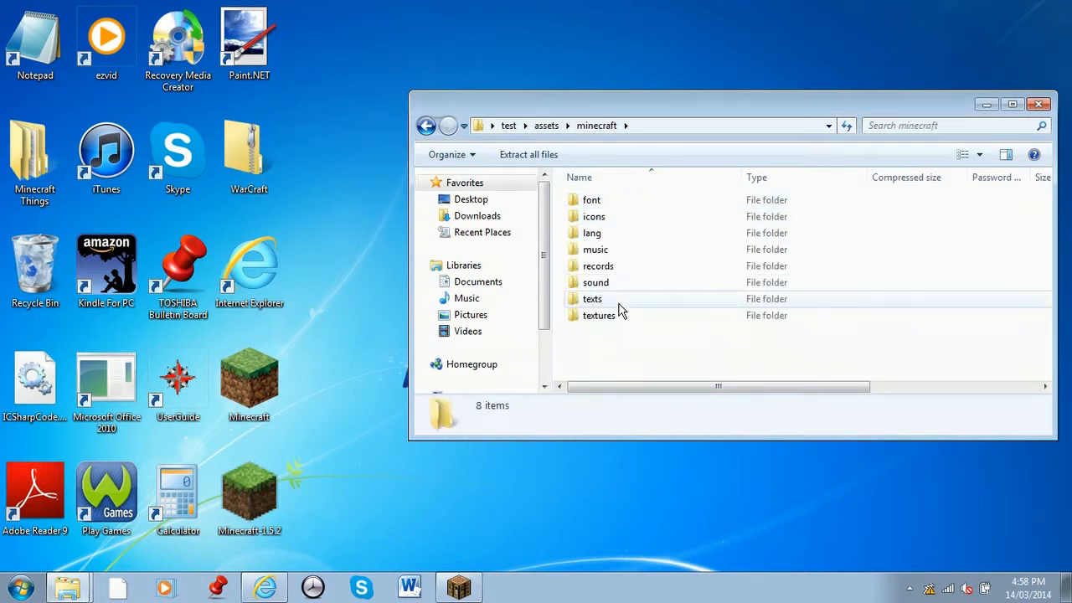
pyautogui.moveTo(607, 300)
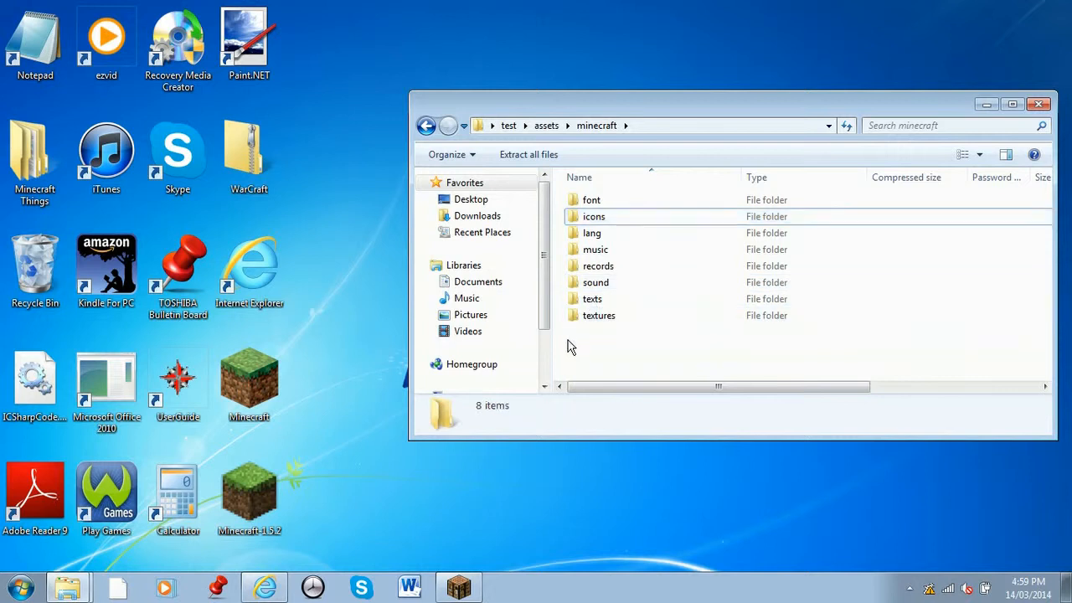
pyautogui.moveTo(622, 329)
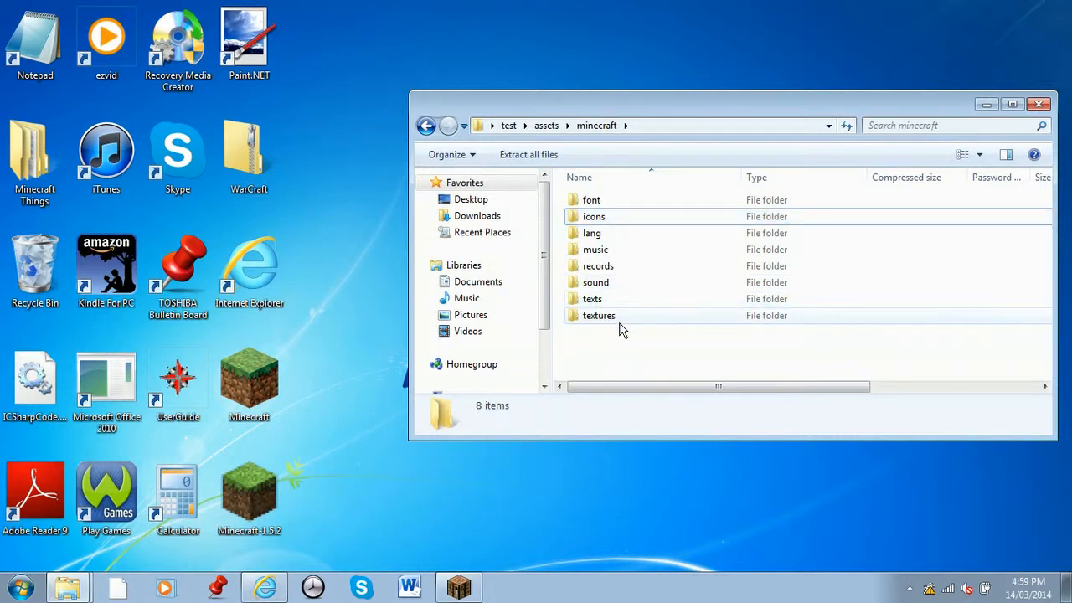
# Navigate into textures > blocks and preview beacon.png in Windows Photo Viewer
pyautogui.doubleClick(598, 315)
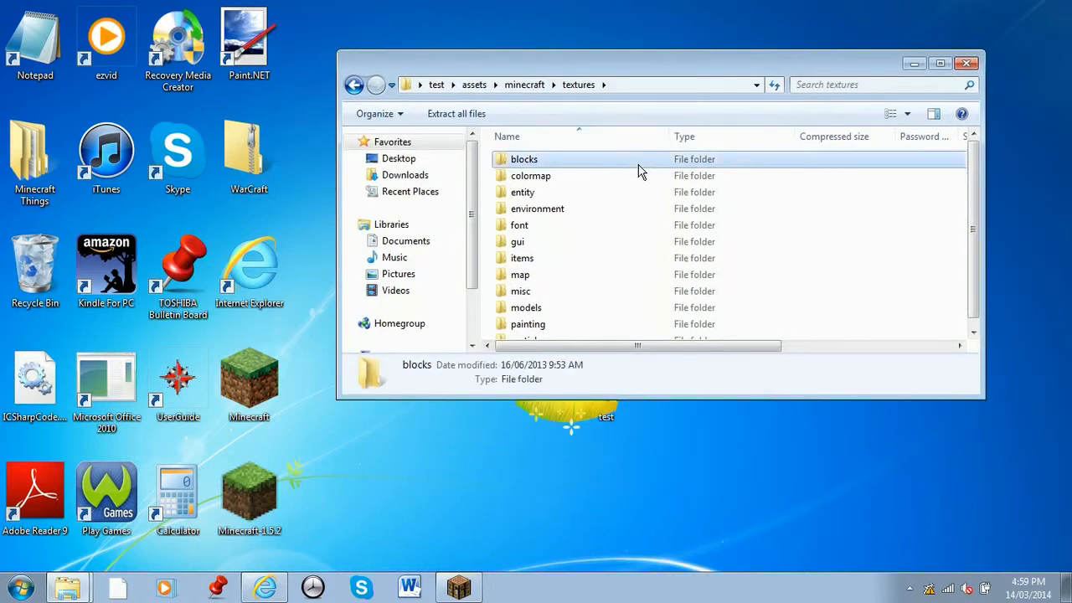
pyautogui.doubleClick(523, 158)
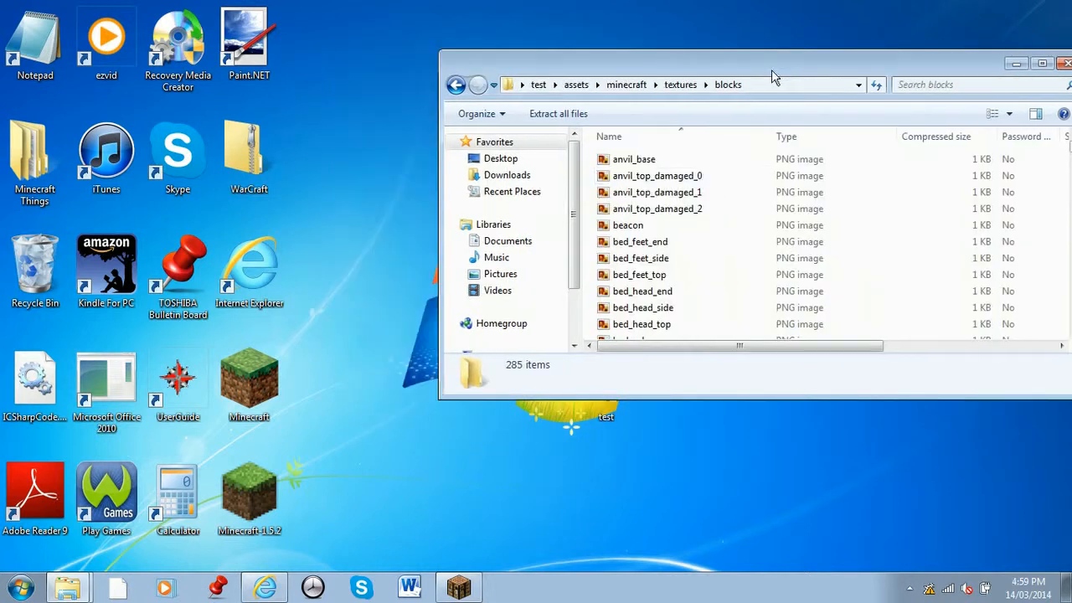
pyautogui.click(627, 225)
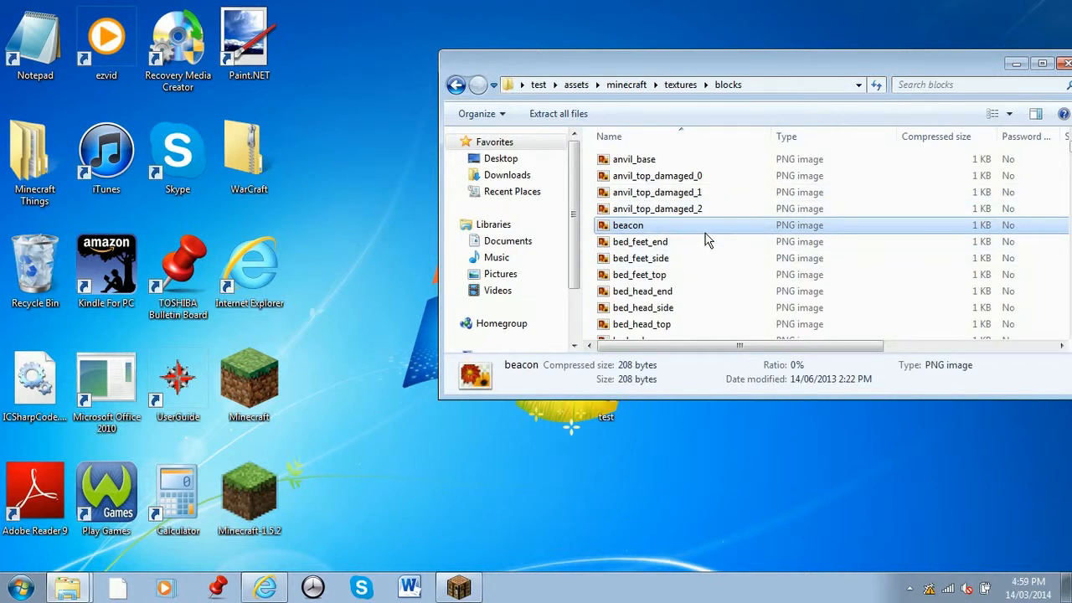
pyautogui.doubleClick(627, 224)
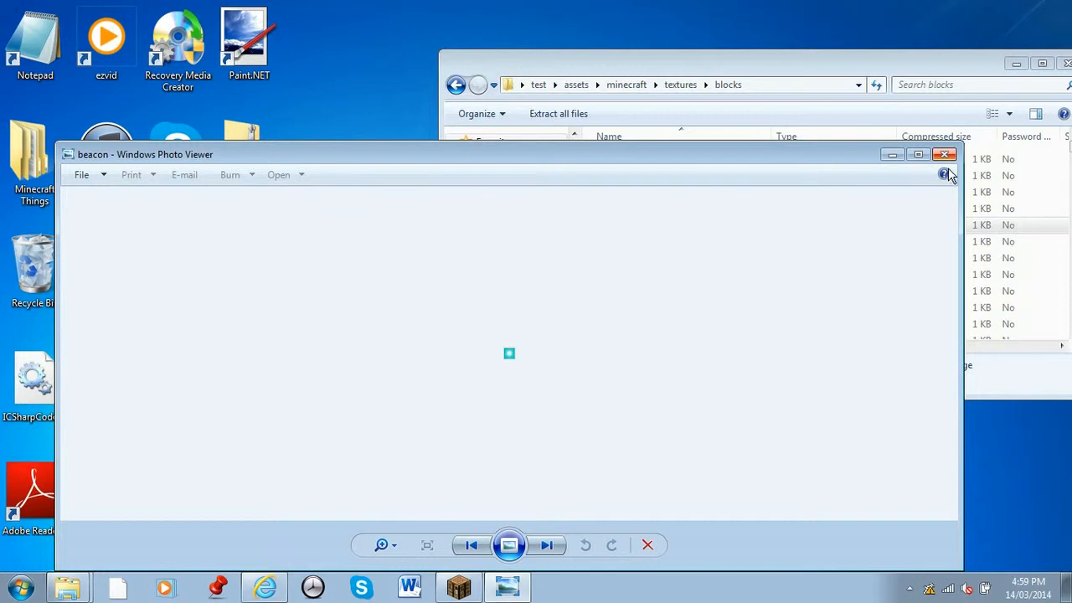
# Close the preview and drag beacon.png out of the blocks folder onto the desktop
pyautogui.click(944, 154)
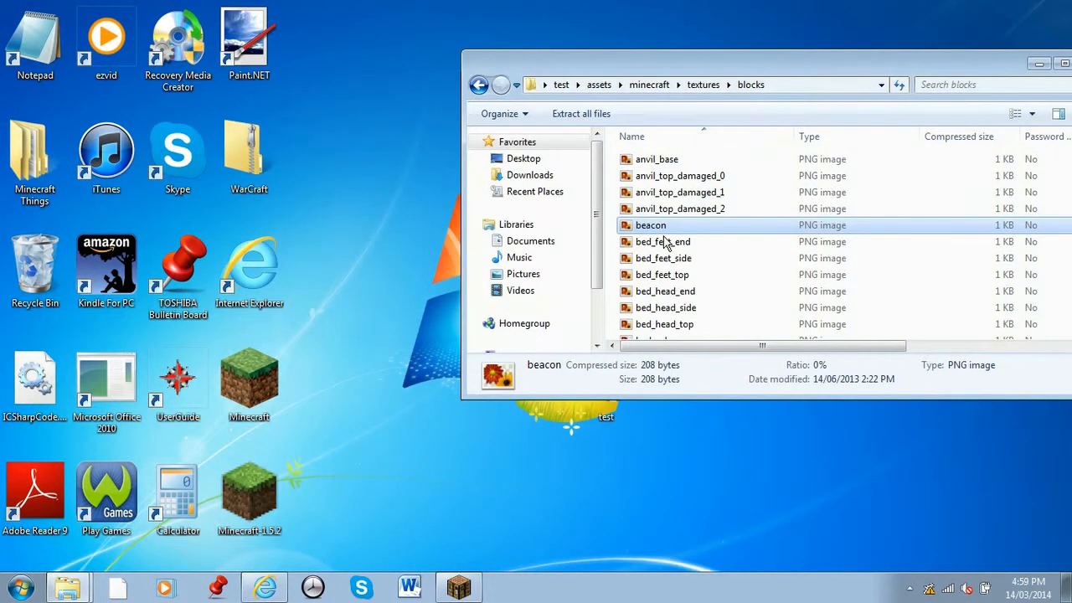
pyautogui.moveTo(699, 238)
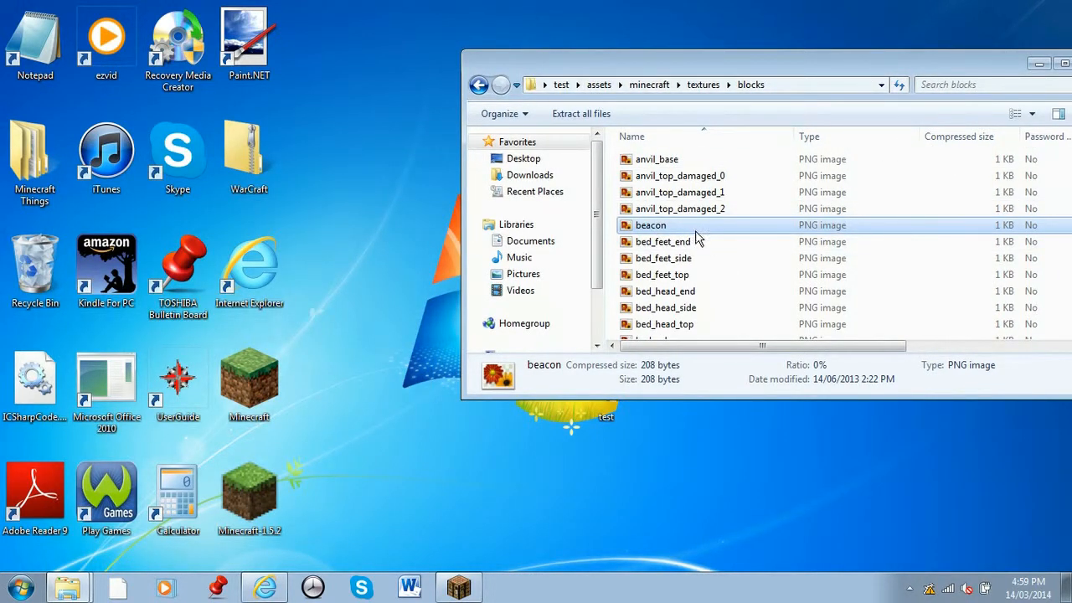
pyautogui.moveTo(651, 224); pyautogui.dragTo(320, 42)
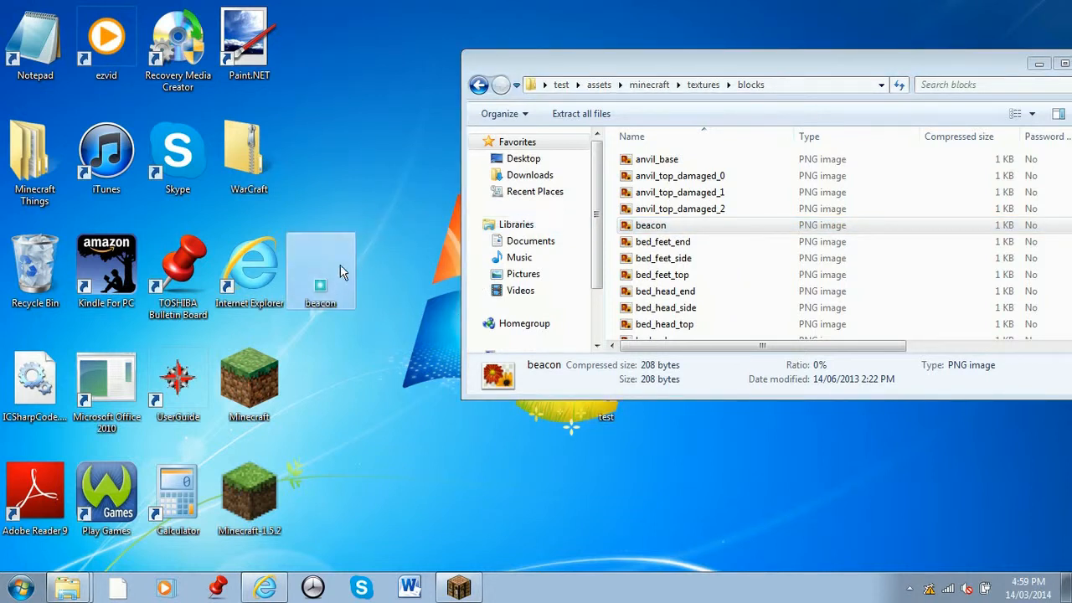
pyautogui.rightClick(320, 267)
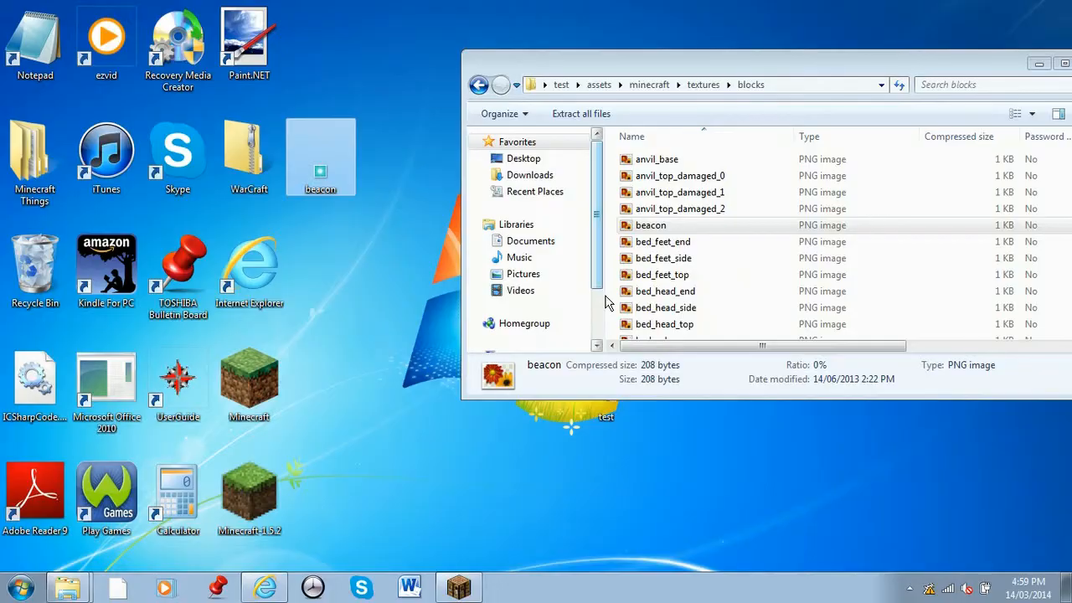
# Invert the beacon texture's colours from cyan to red in Paint.NET and save it
pyautogui.doubleClick(650, 225)
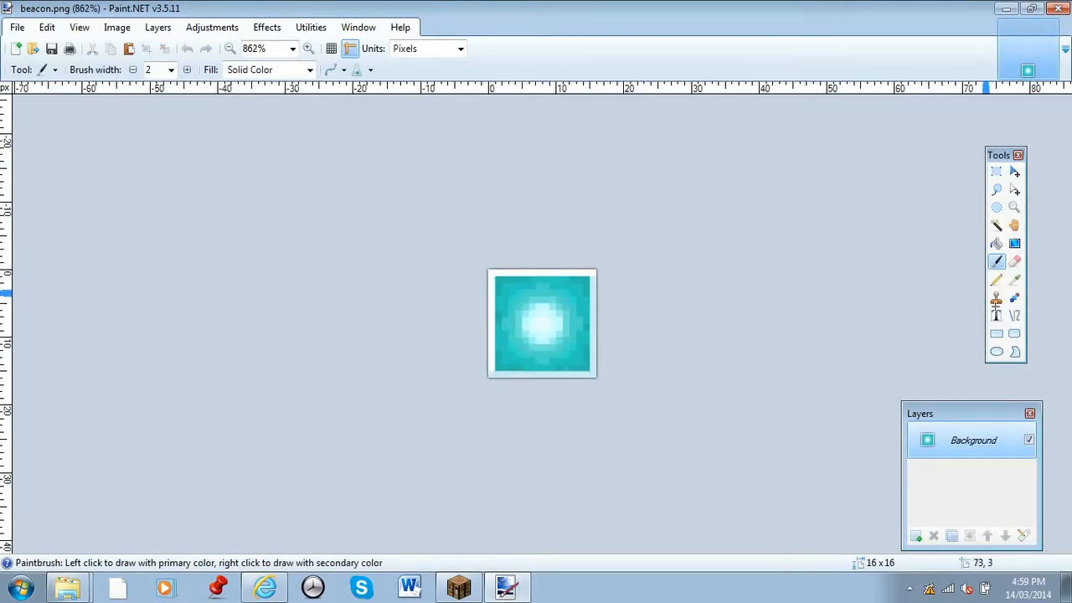
pyautogui.click(1014, 280)
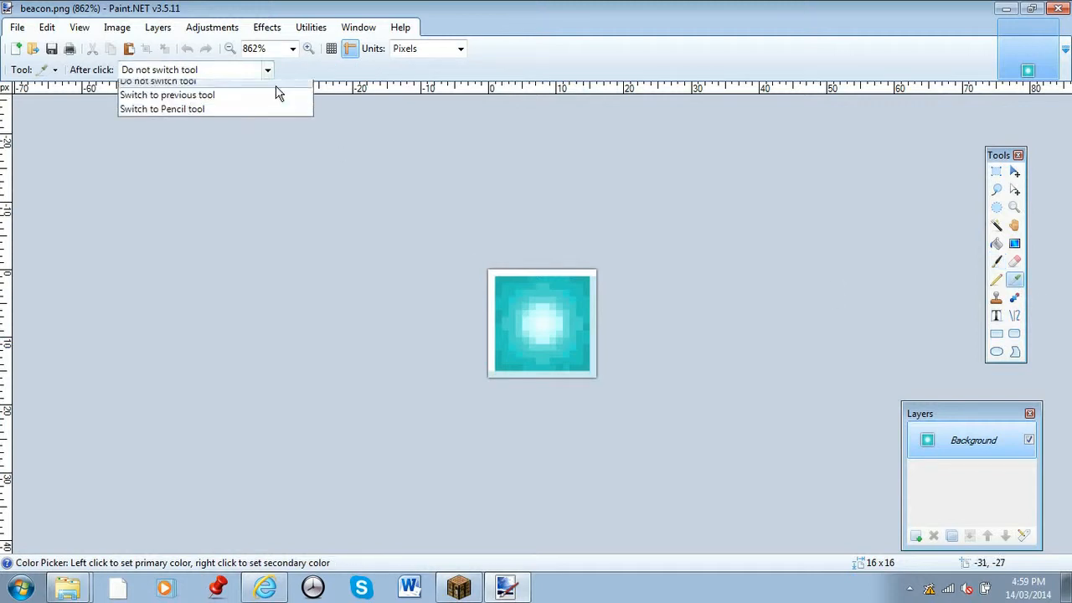
pyautogui.click(211, 27)
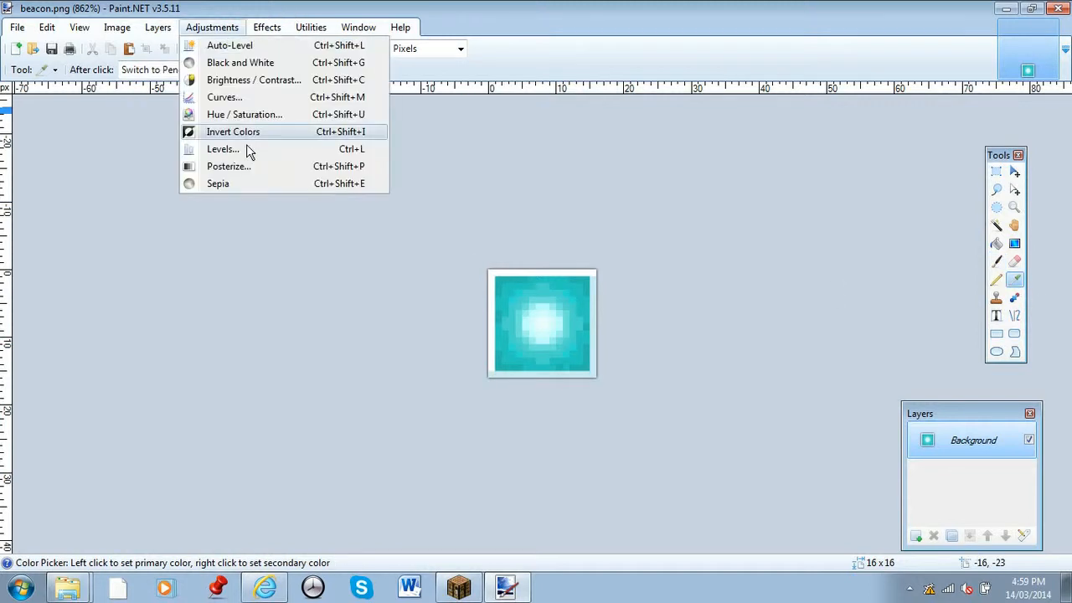
pyautogui.click(233, 131)
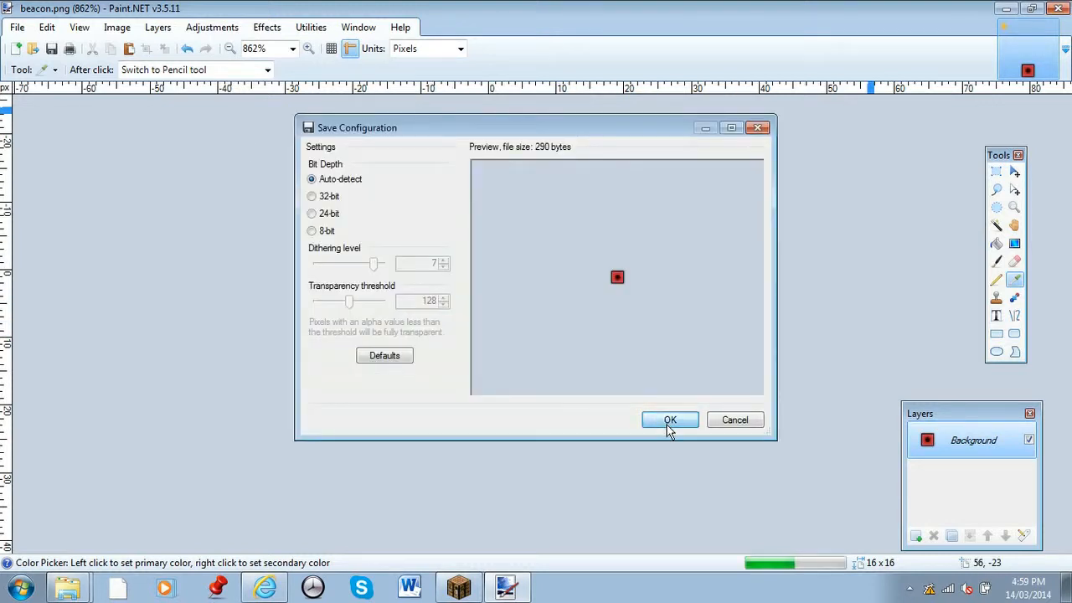
pyautogui.click(669, 420)
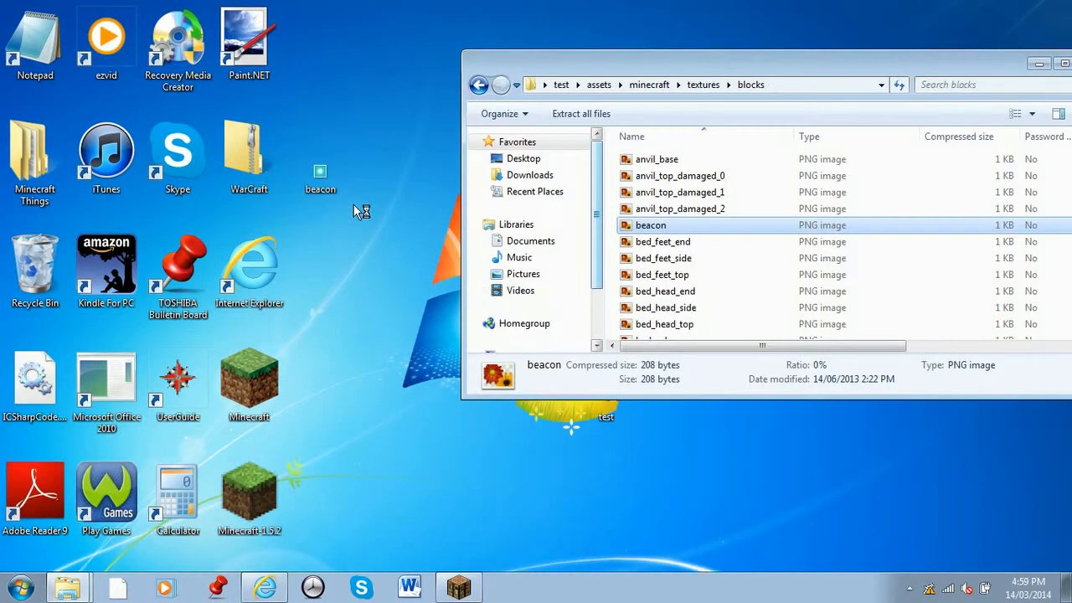
# Replace the pack's beacon.png with the red one, delete the desktop copy, close Explorer
pyautogui.rightClick(651, 224)
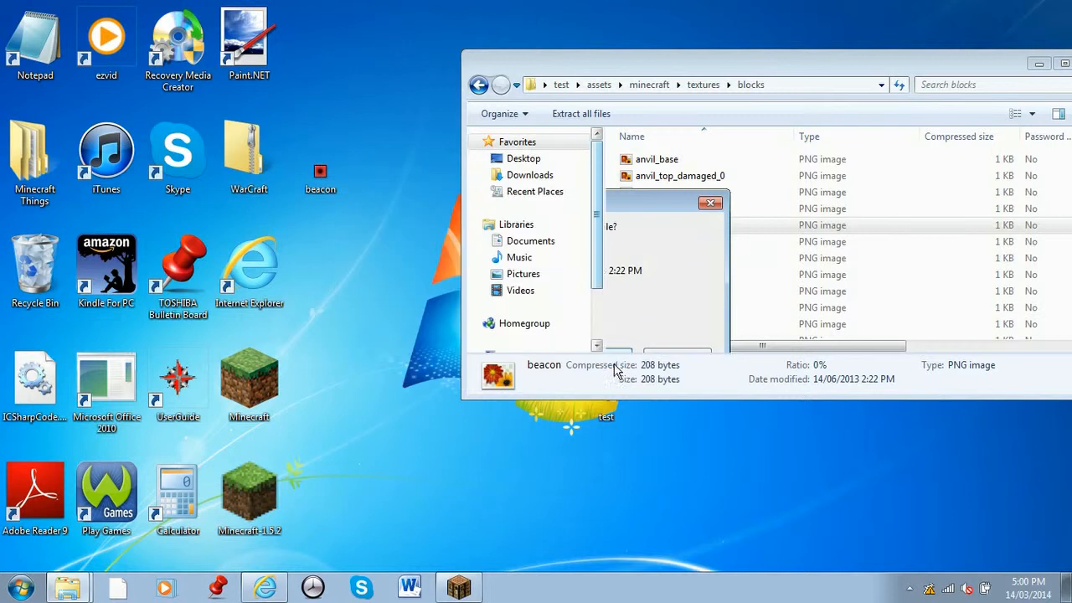
pyautogui.click(320, 155)
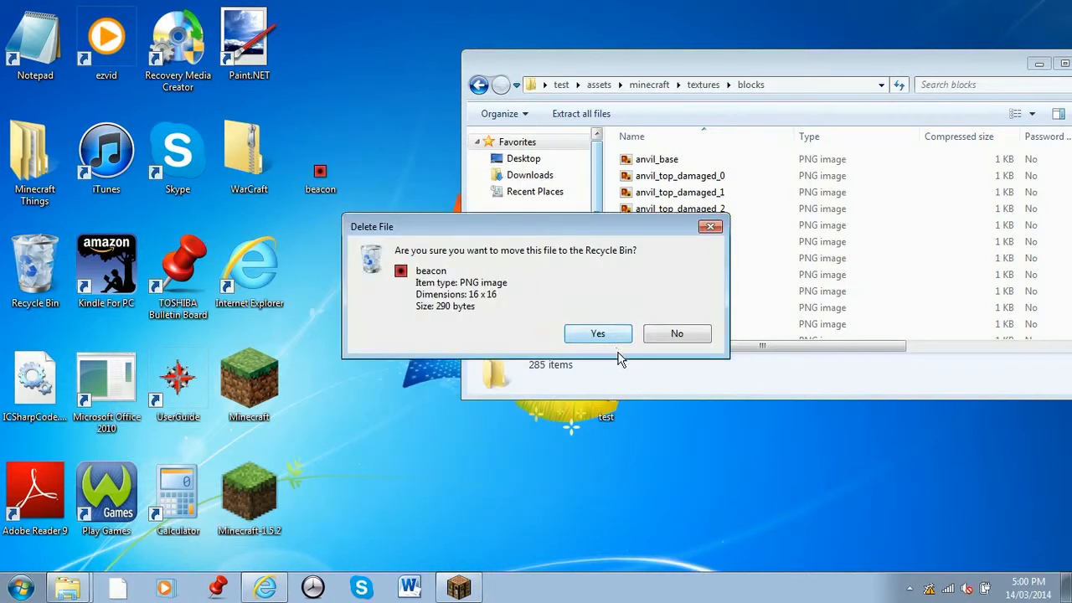
pyautogui.click(598, 334)
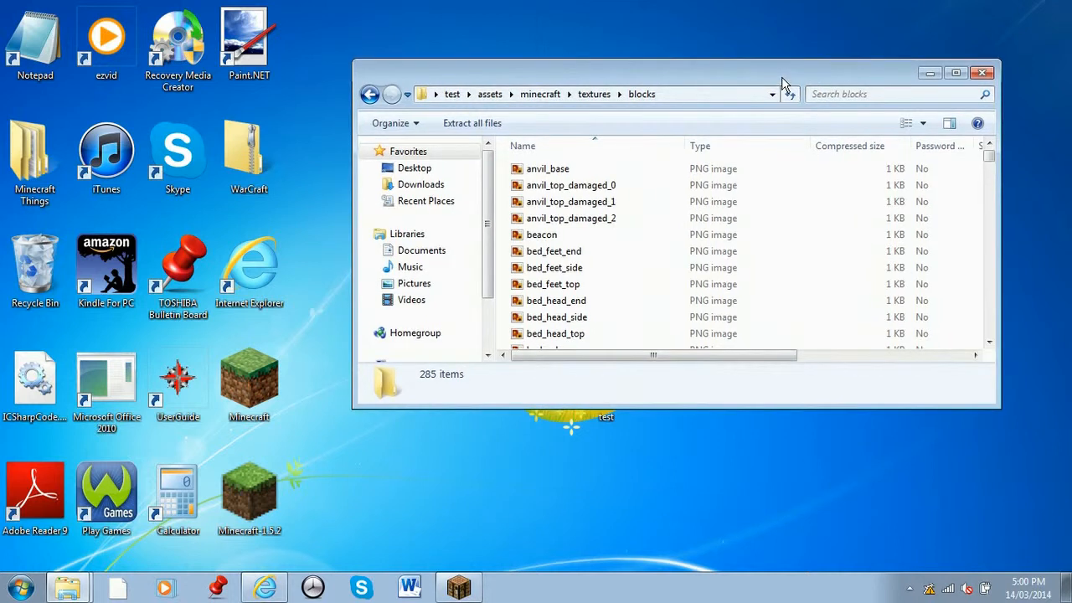
pyautogui.moveTo(987, 74)
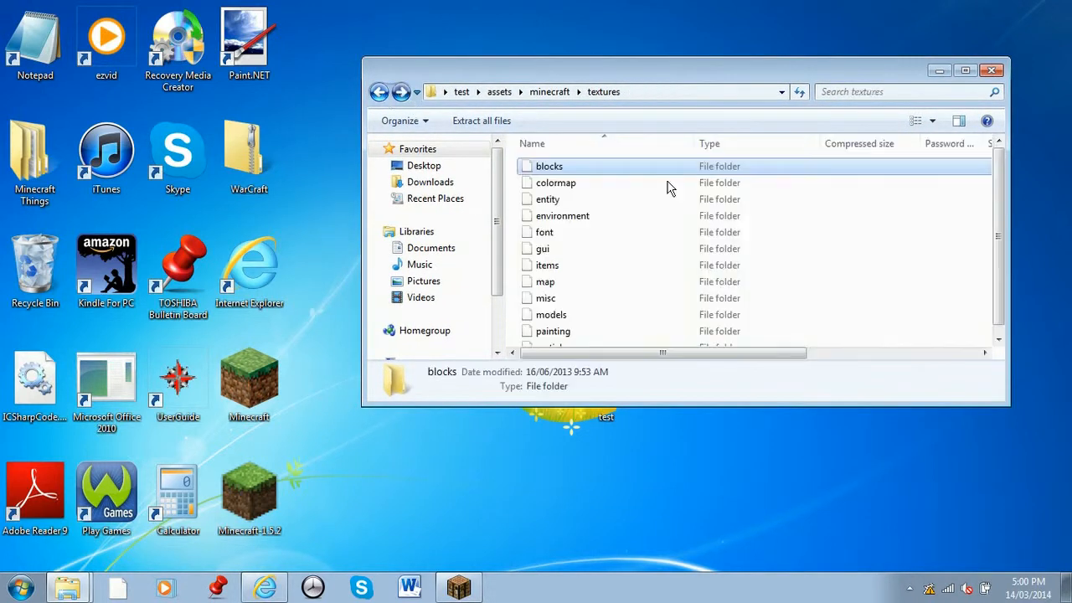
pyautogui.scroll(-3)
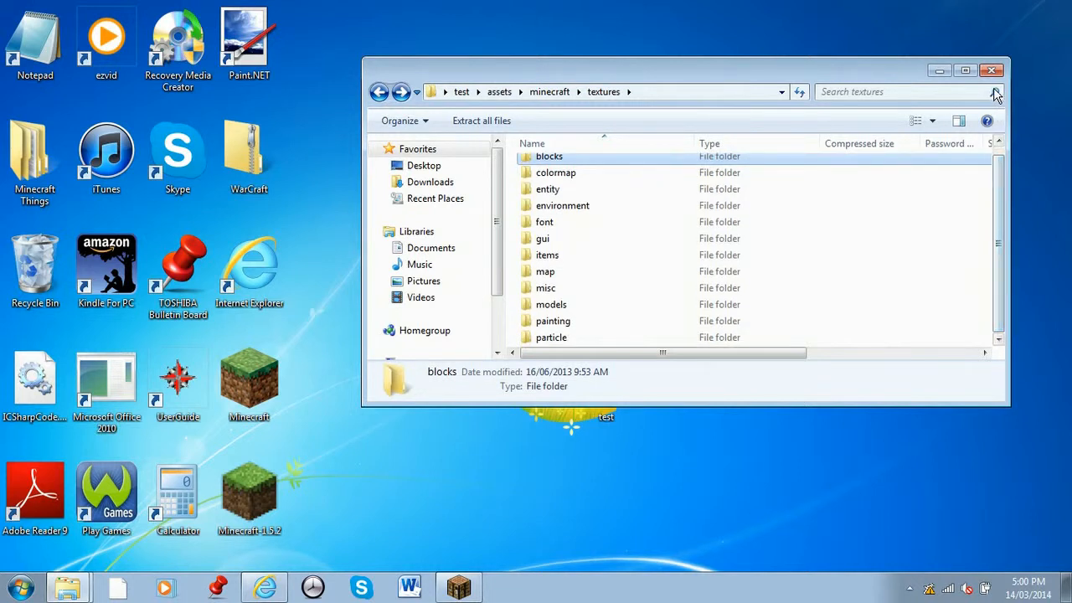
pyautogui.click(992, 70)
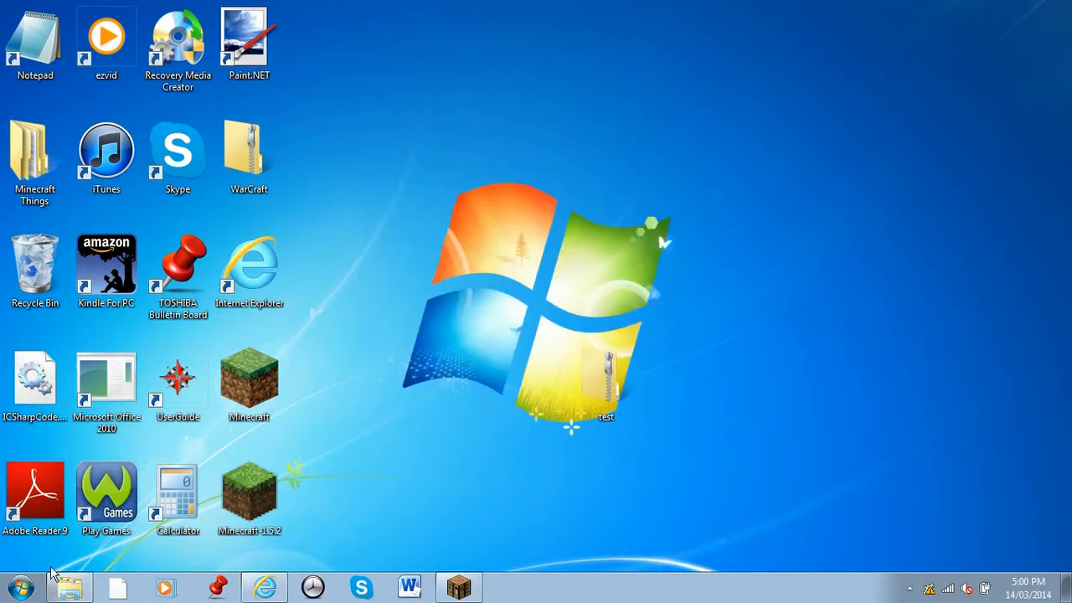
# Search %appdata% from the Start menu and move test.zip into Minecraft's resourcepacks
pyautogui.click(20, 586)
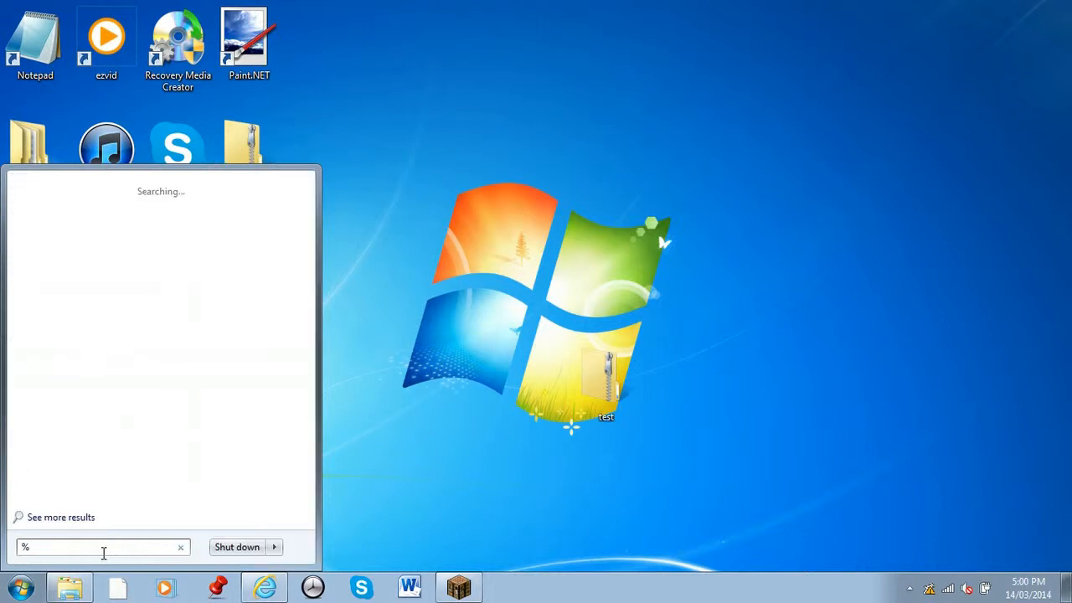
pyautogui.write('appdata%')
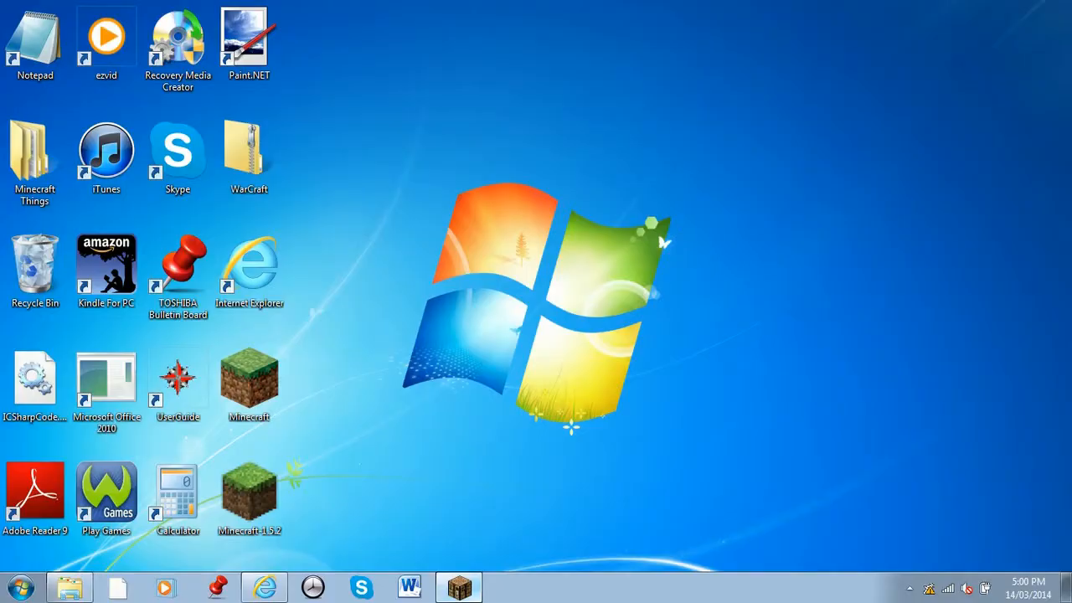
# Confirm test.zip as a selected resource pack, then start creating a new singleplayer world
pyautogui.click(458, 586)
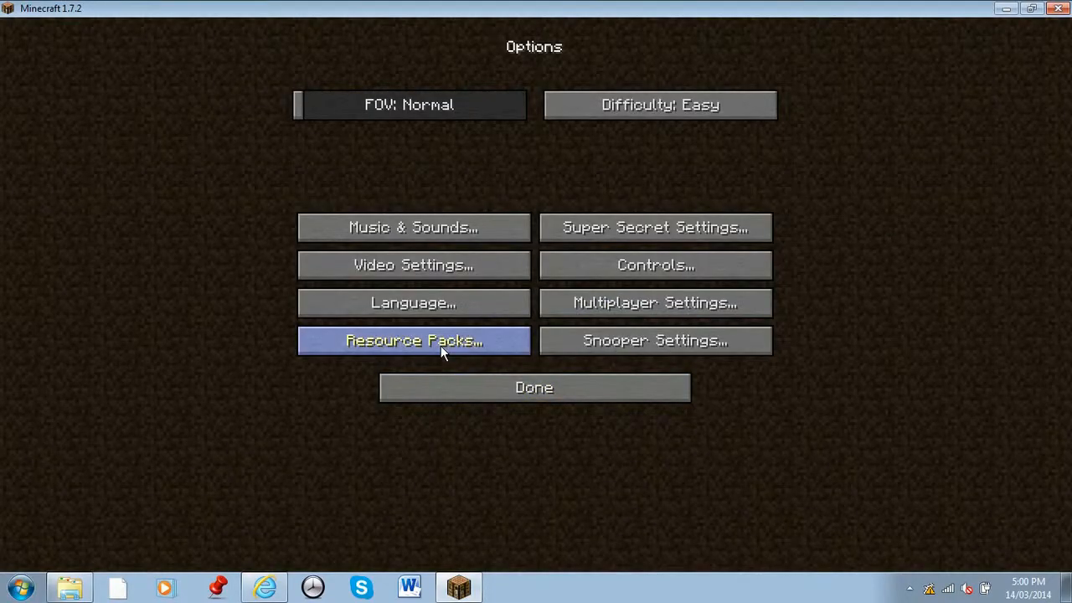
pyautogui.click(413, 340)
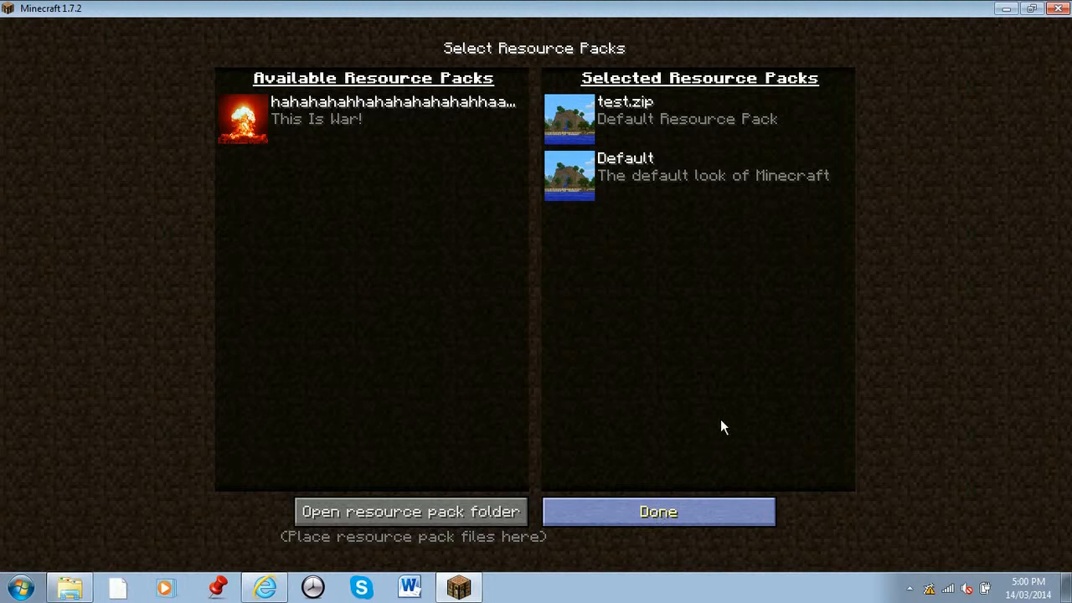
pyautogui.click(657, 512)
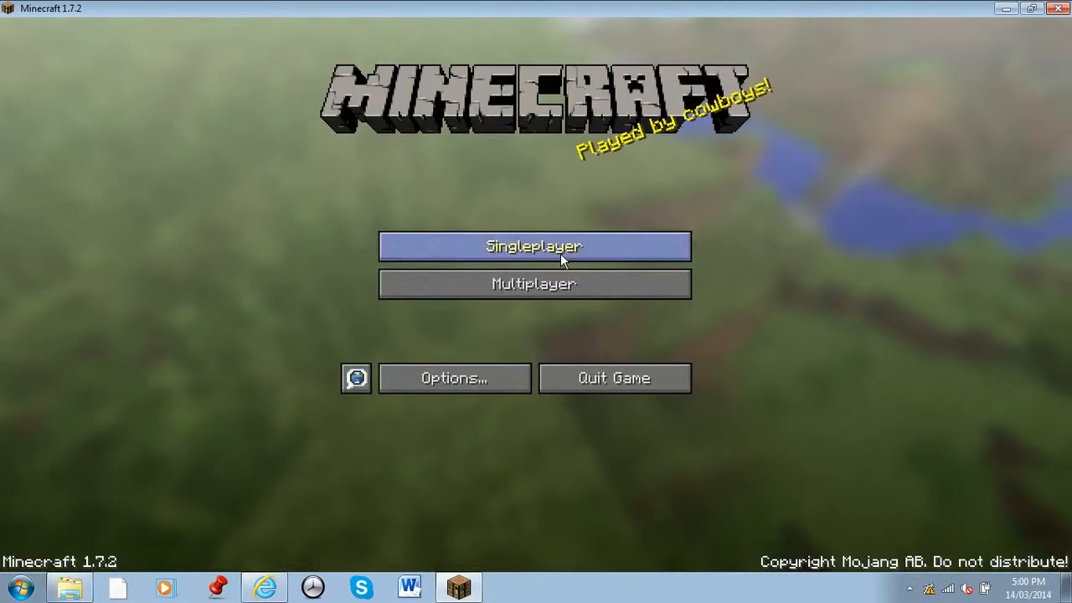
pyautogui.click(534, 246)
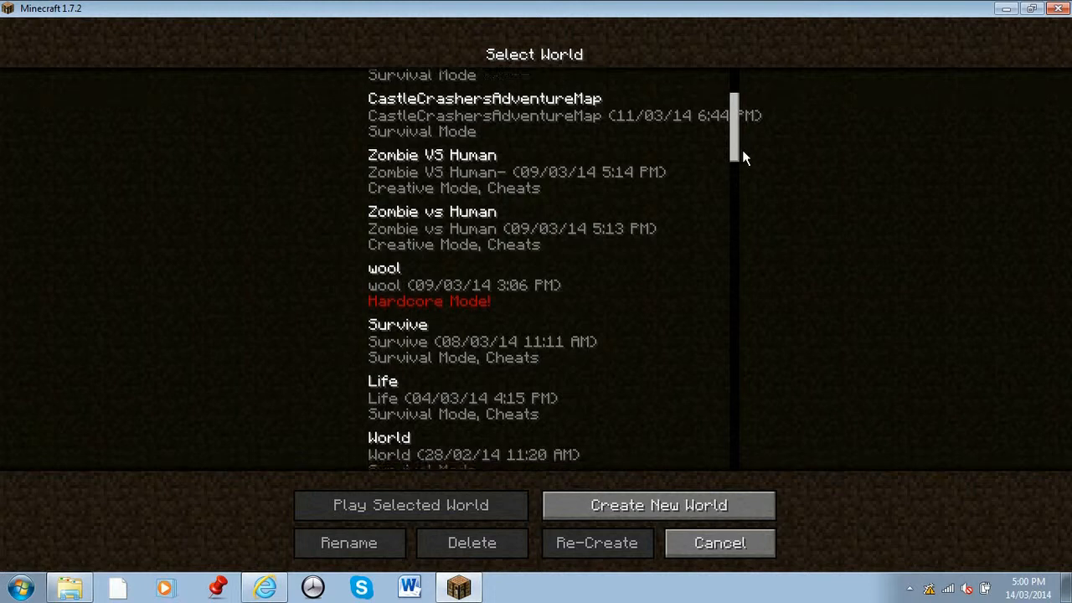
pyautogui.click(658, 504)
pyautogui.write('test')
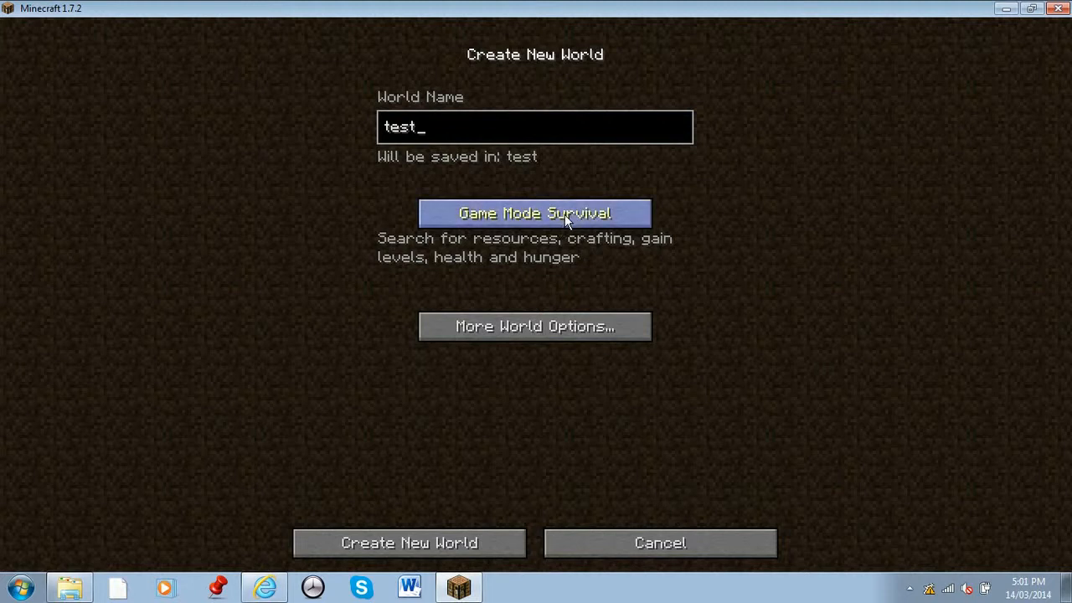
# Create the 'test' world with default settings and wait for it to load
pyautogui.click(409, 542)
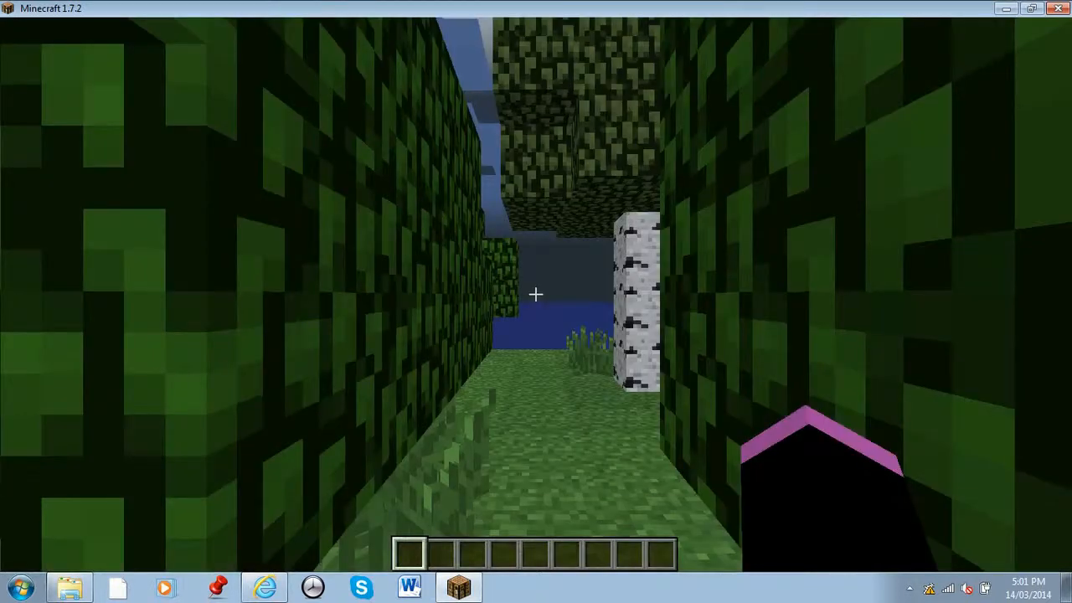
# Search 'bea' in the item list, take 64 beacons and place one showing the red texture
pyautogui.press('e')
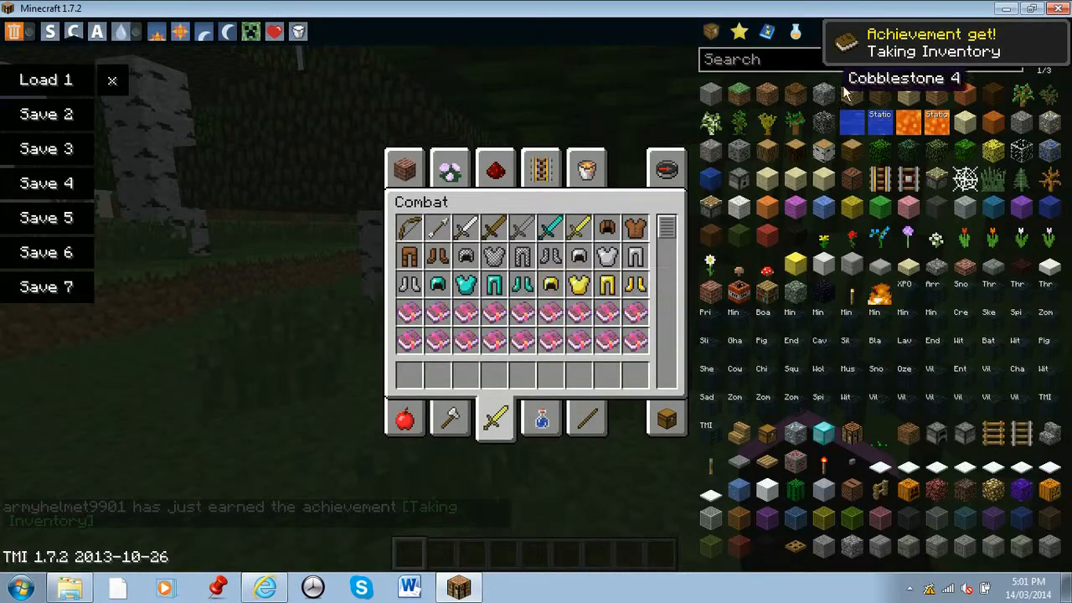
pyautogui.write('bea')
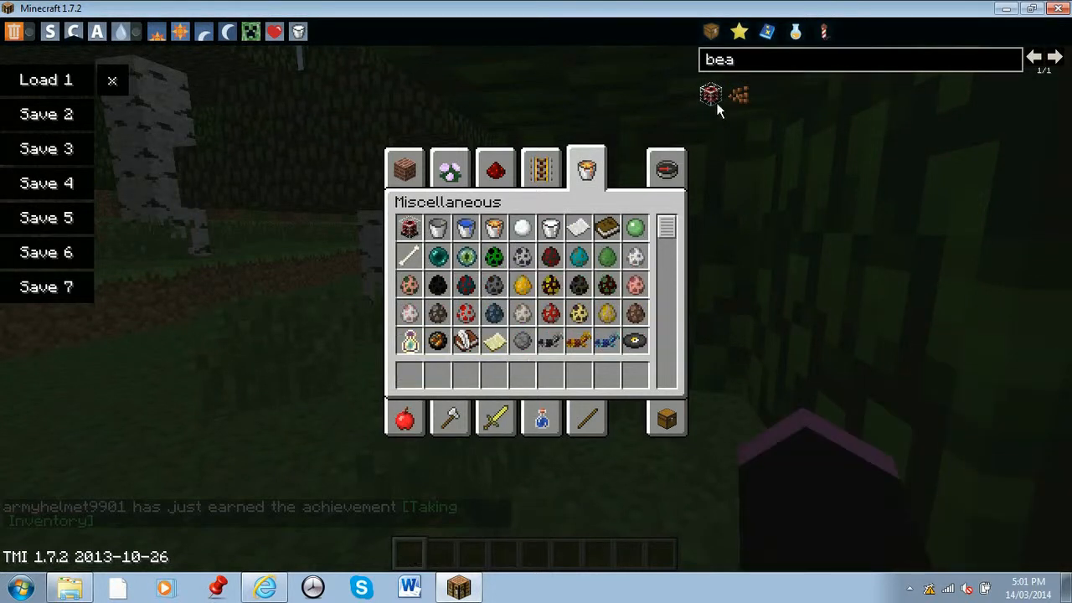
pyautogui.click(709, 93)
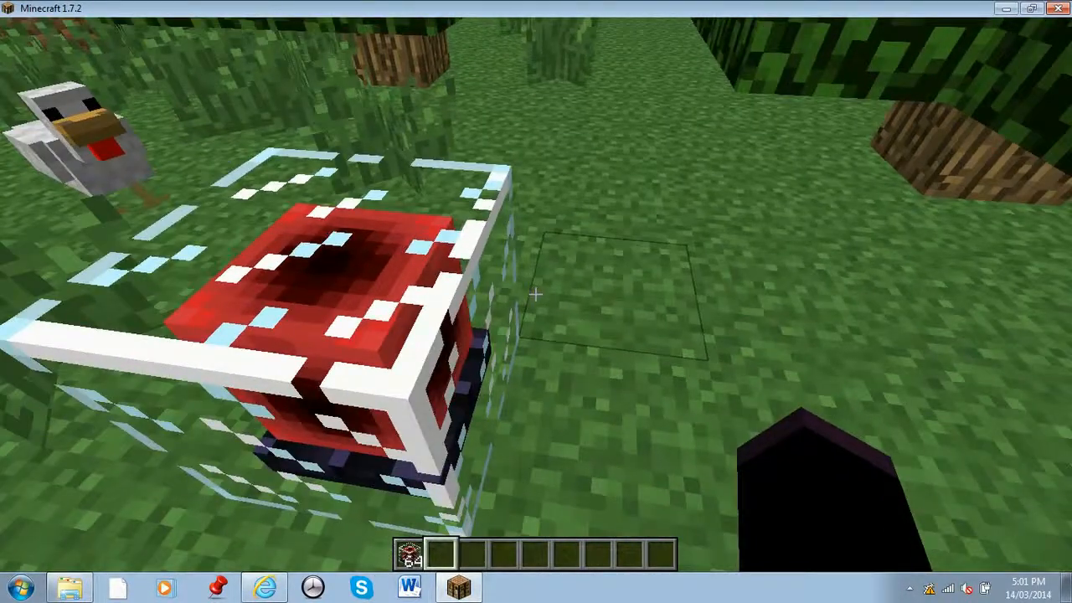
pyautogui.click(335, 293)
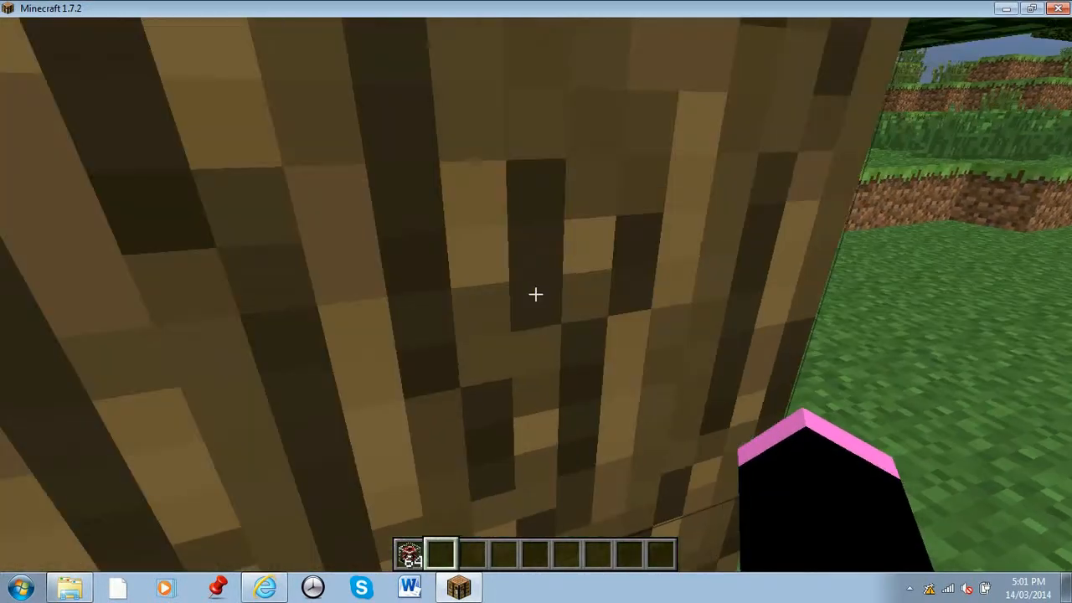
pyautogui.press('e')
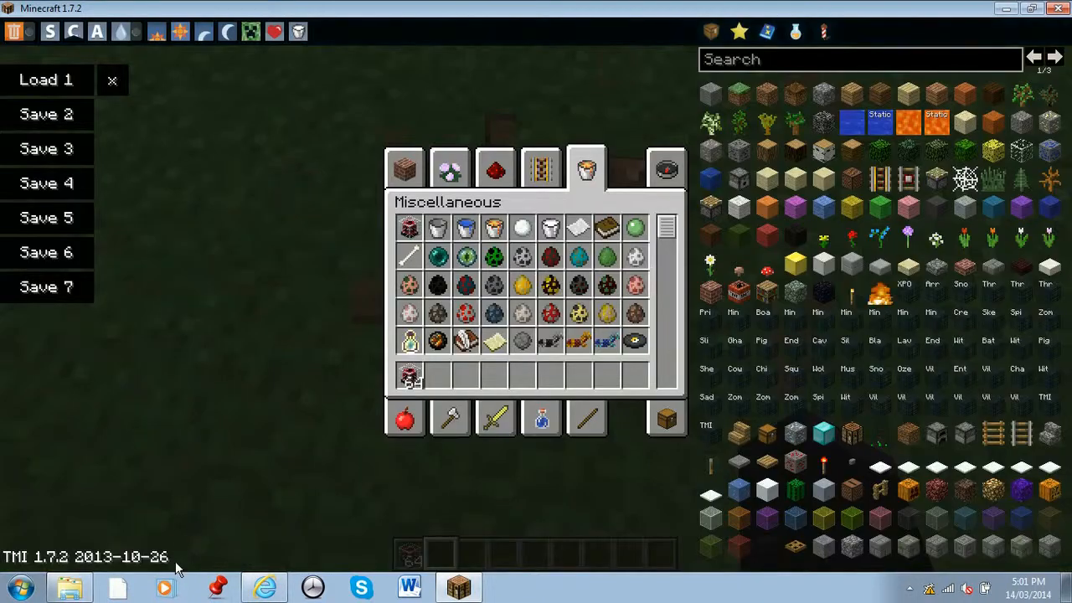